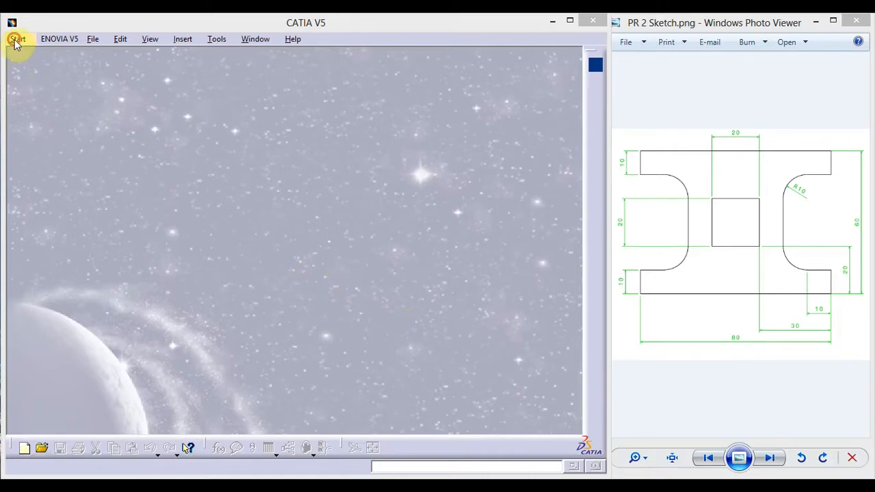
# - Start a new Part Design part from the Start menu, naming it 'Simple sketch 1'
pyautogui.click(18, 38)
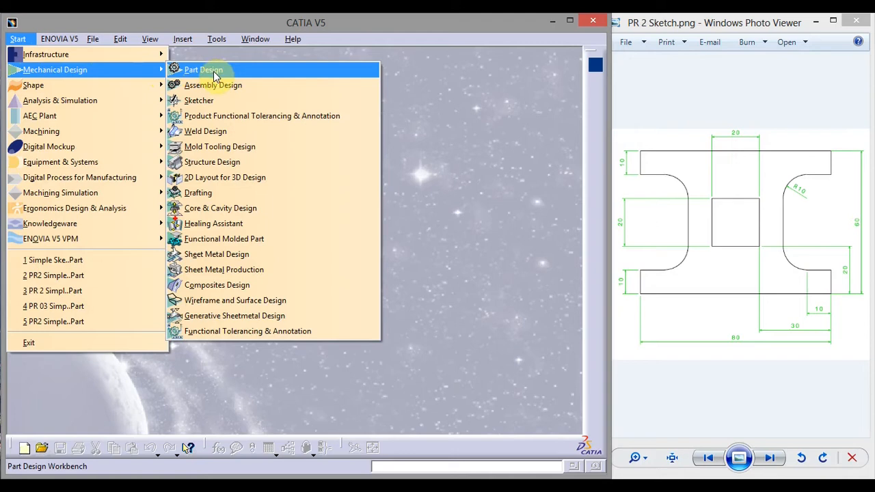
pyautogui.click(203, 69)
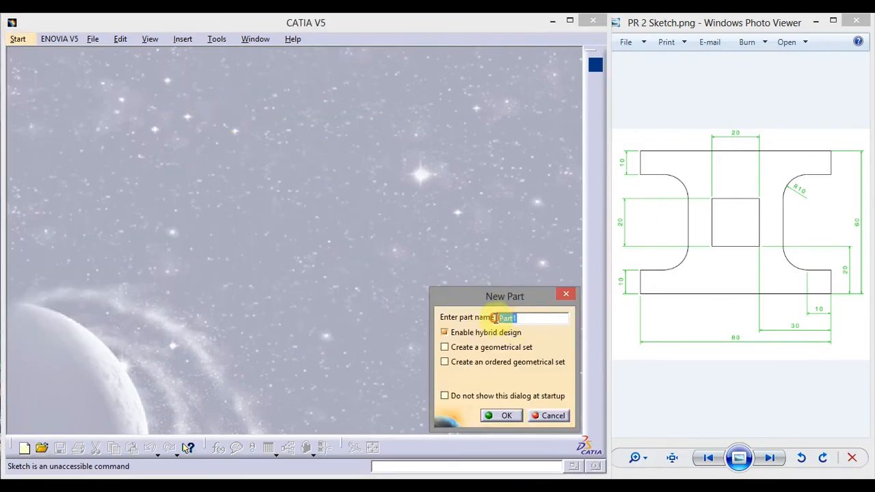
pyautogui.write('Simple sketch 1')
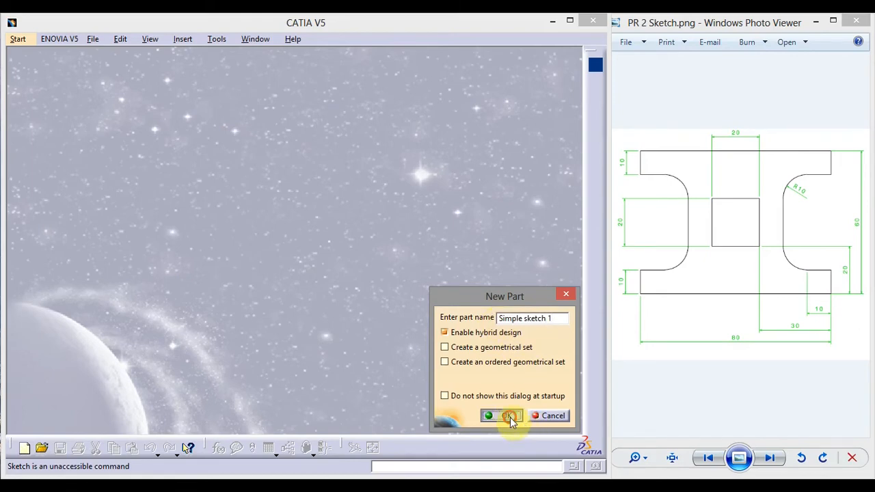
pyautogui.click(502, 415)
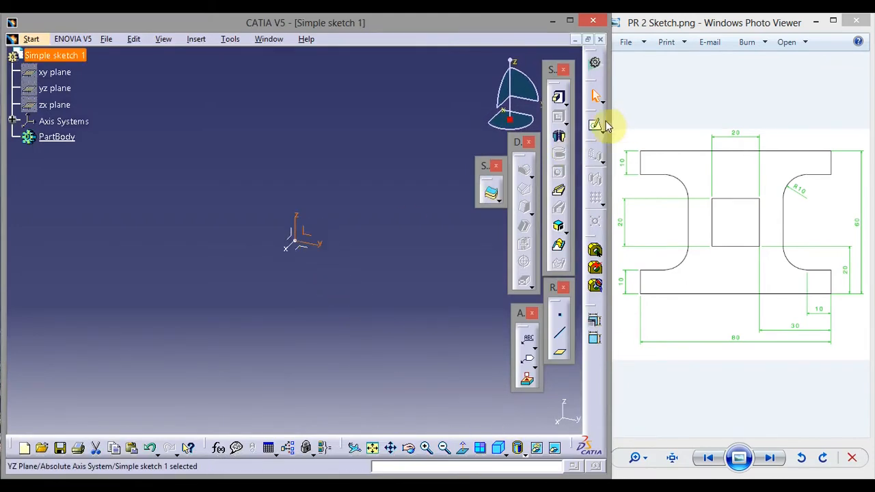
# - Open a sketch on the YZ plane and set the Sketcher grid to 10 graduations
pyautogui.click(596, 126)
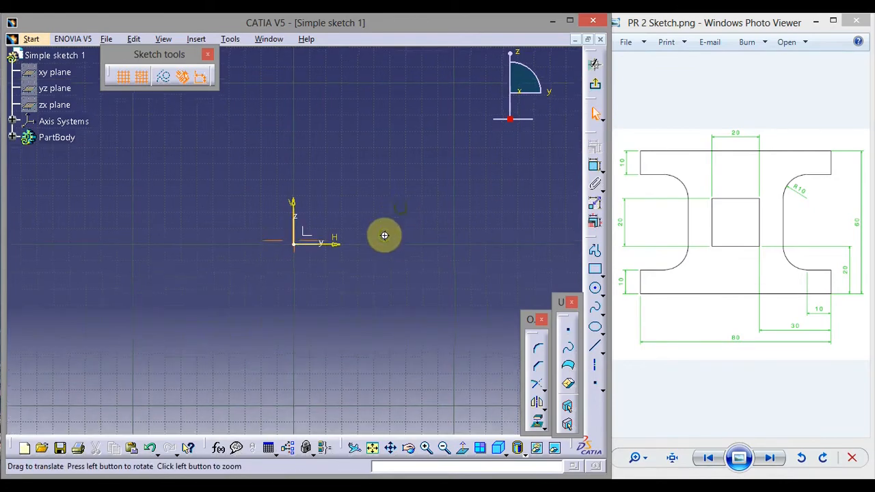
pyautogui.click(230, 38)
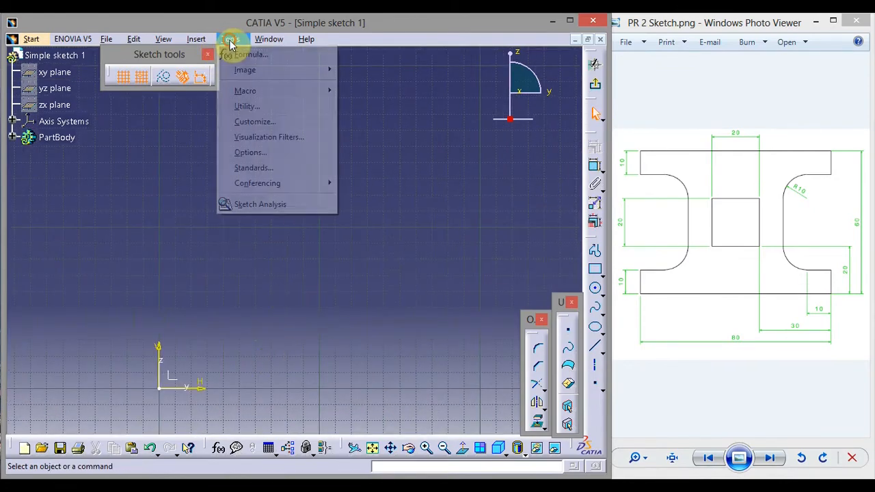
pyautogui.click(250, 152)
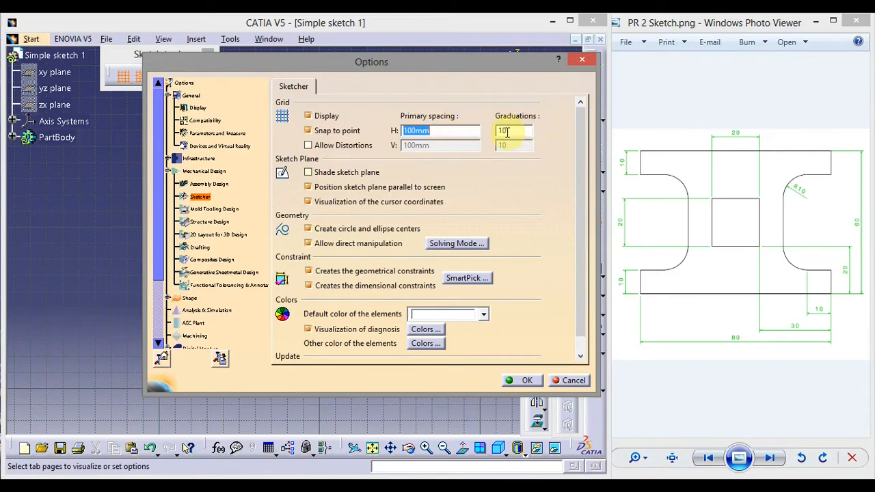
pyautogui.click(526, 381)
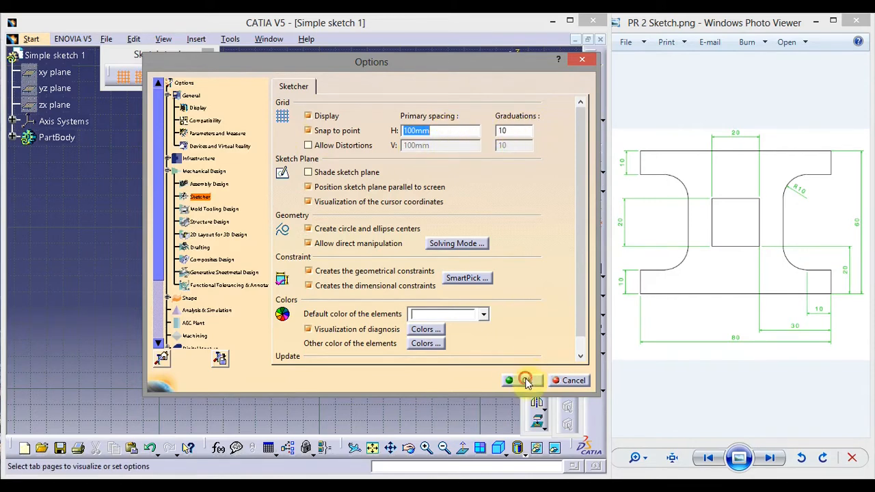
pyautogui.click(509, 381)
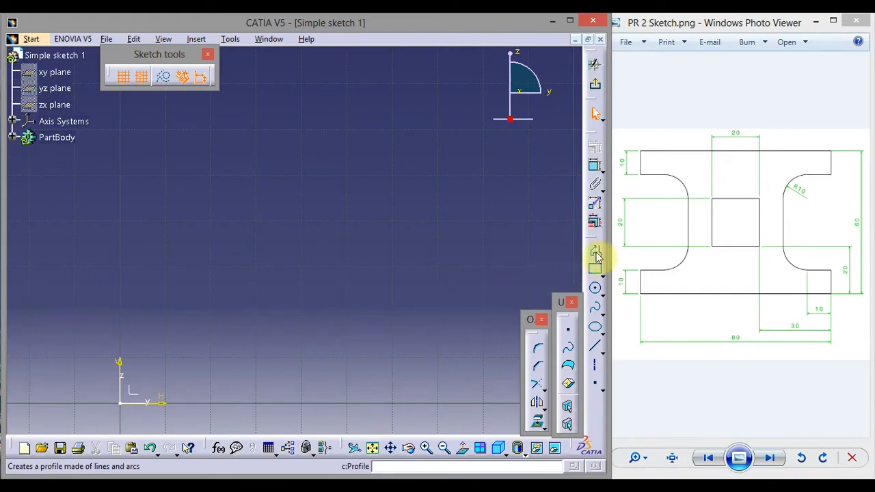
# - Trace the I-profile with the Profile tool: 80 mm base, flange edges and rounded corners
pyautogui.click(595, 253)
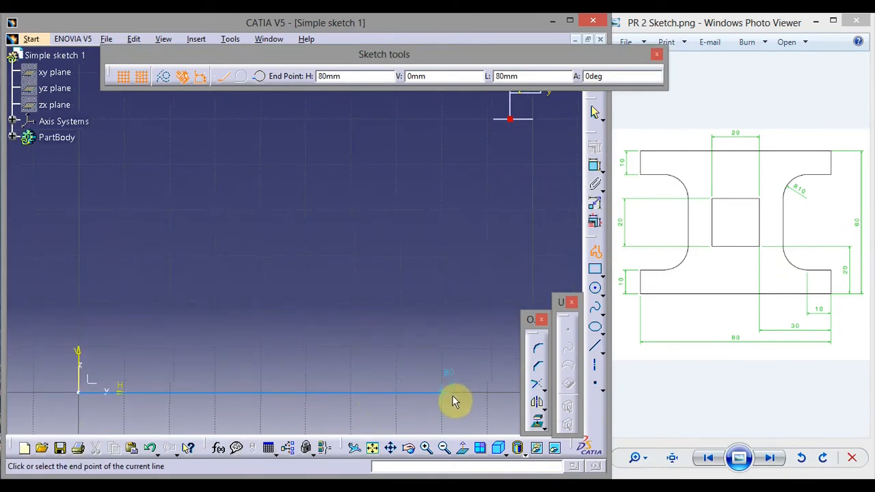
pyautogui.click(451, 400)
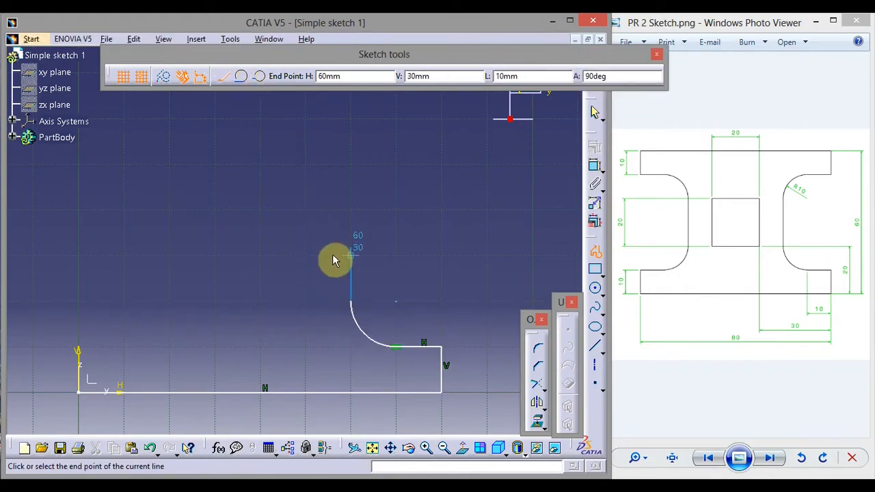
pyautogui.moveTo(359, 205)
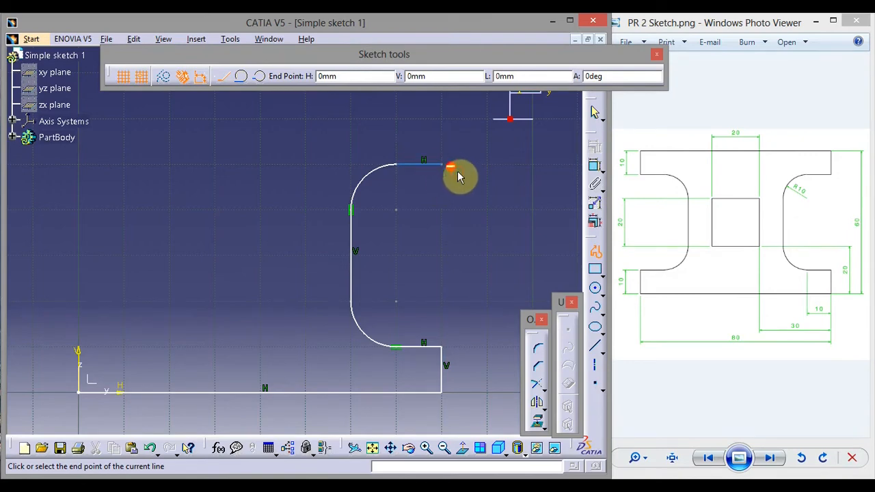
pyautogui.click(444, 116)
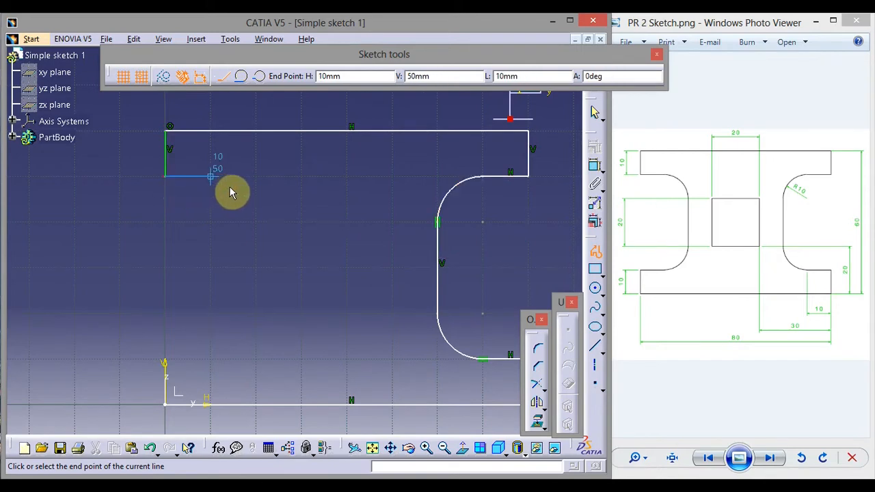
pyautogui.click(242, 76)
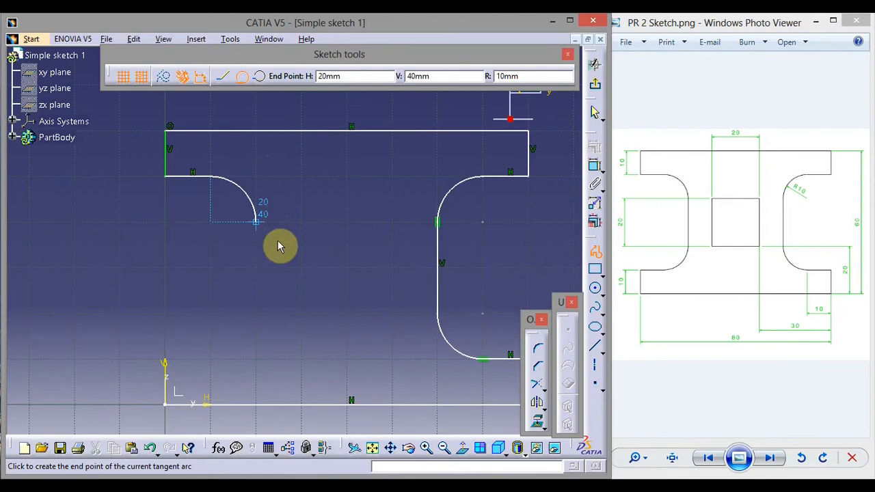
pyautogui.click(256, 222)
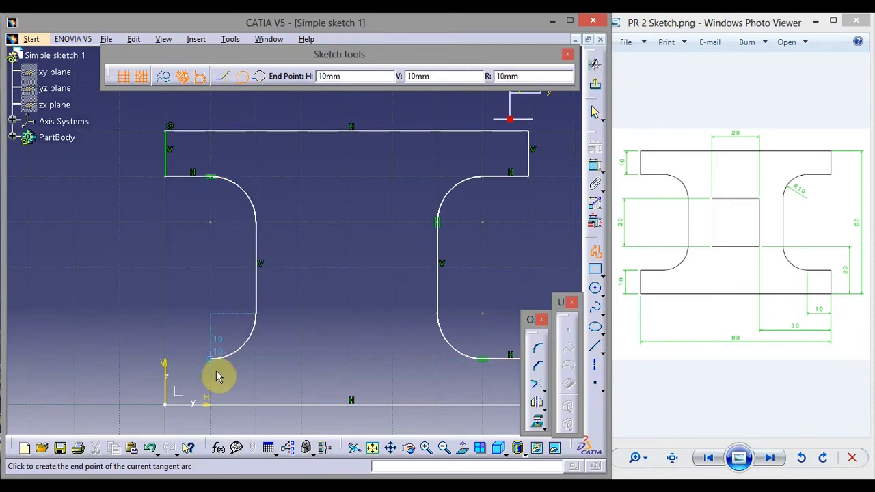
pyautogui.moveTo(209, 374)
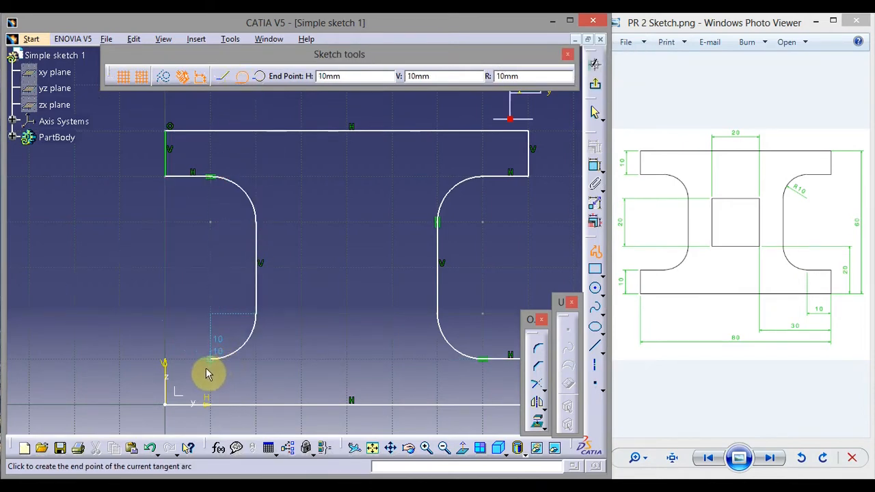
pyautogui.click(169, 368)
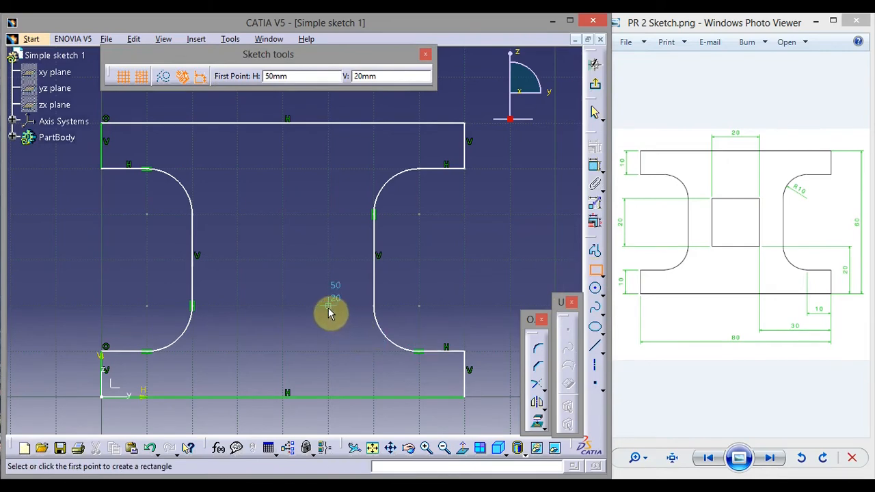
# - Place the central square's first corner at H 50, V 20
pyautogui.click(332, 313)
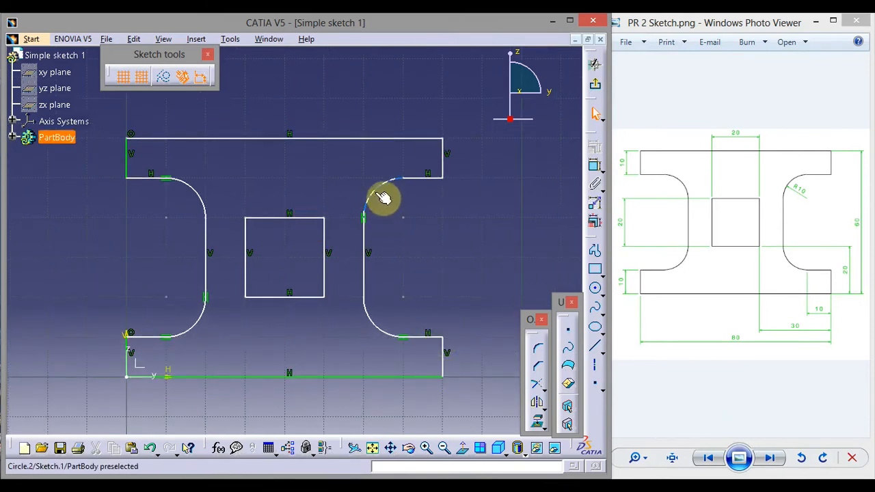
# - Make the upper-right arc tangent to its adjoining edge
pyautogui.click(382, 194)
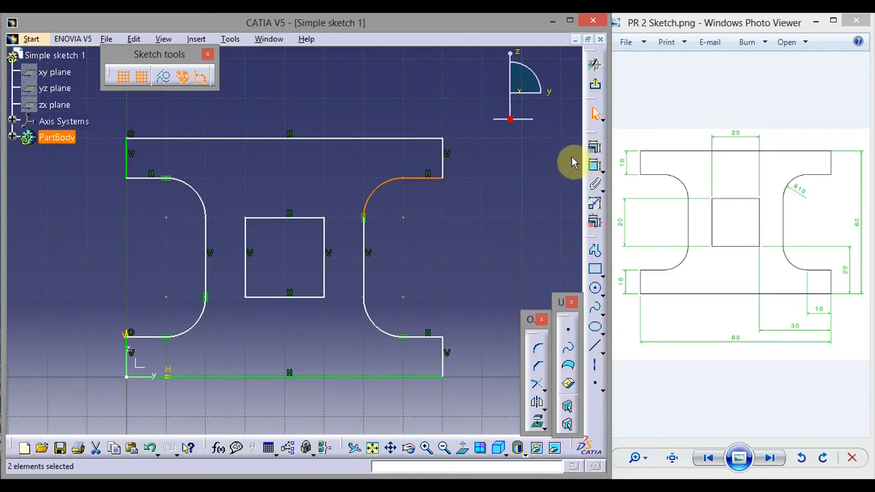
pyautogui.moveTo(594, 149)
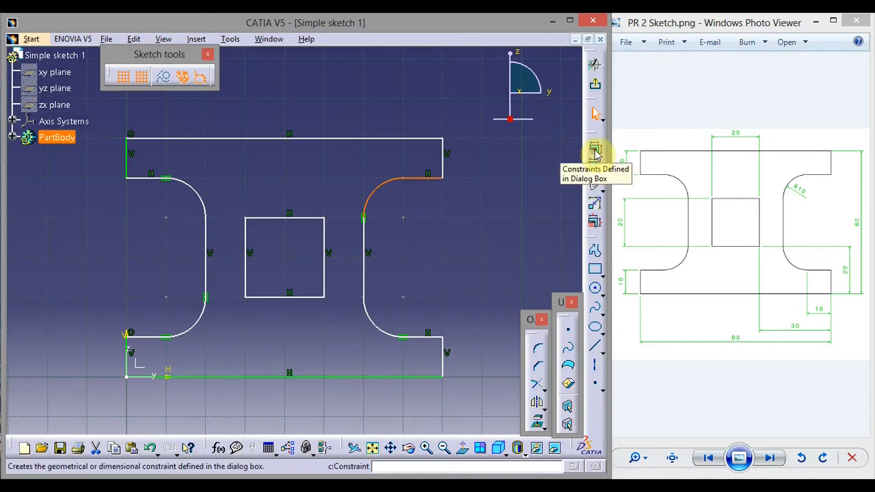
pyautogui.click(595, 149)
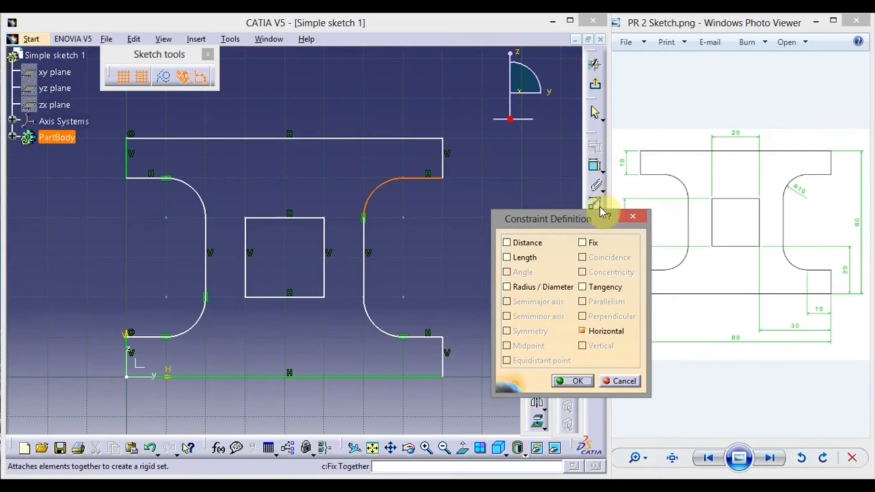
pyautogui.click(583, 287)
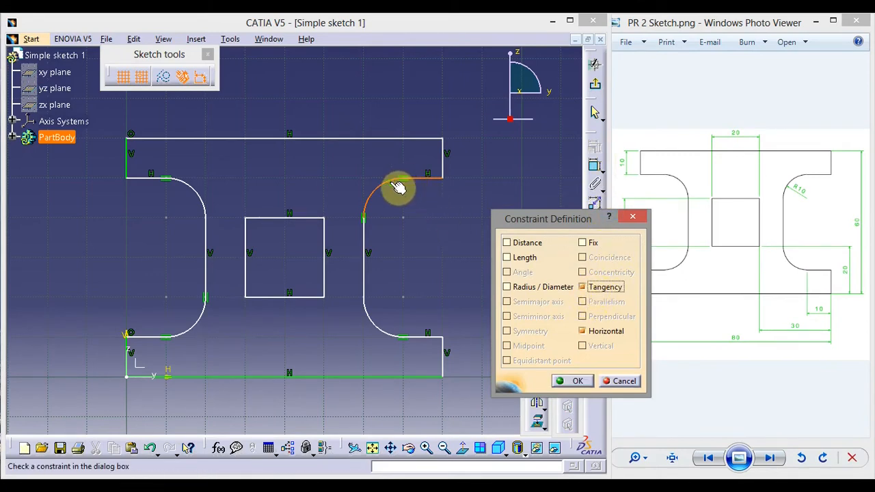
pyautogui.moveTo(417, 180)
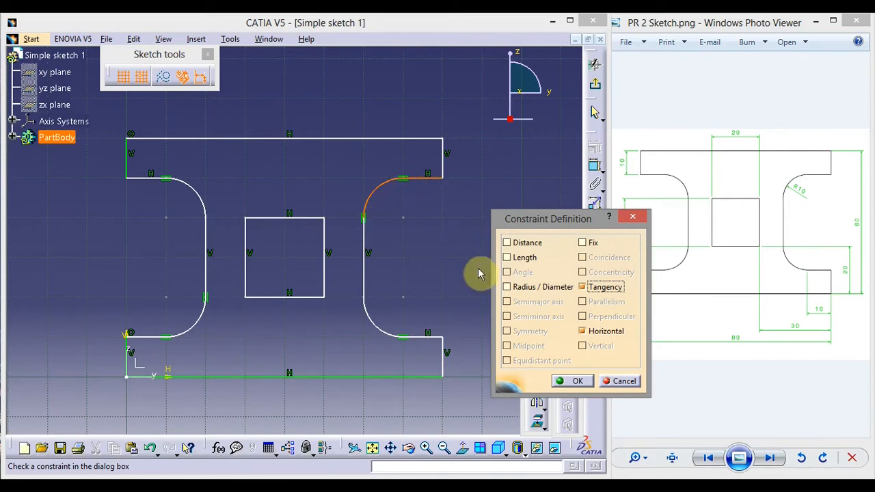
pyautogui.click(577, 380)
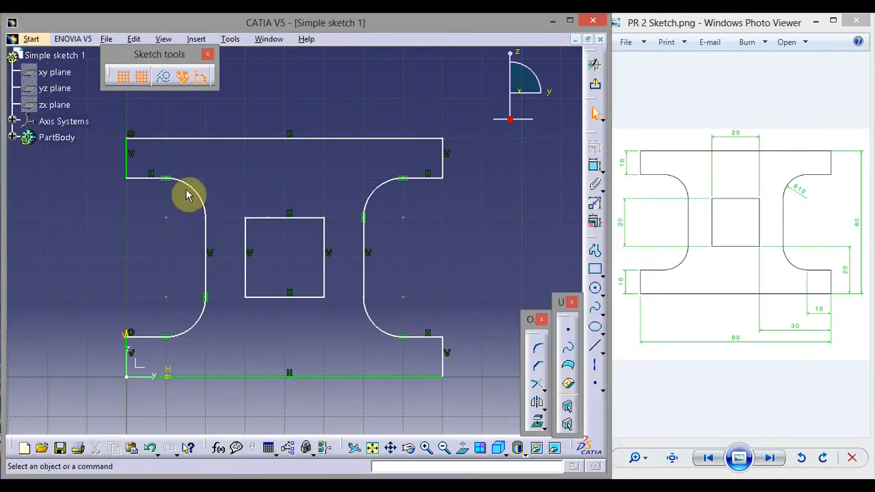
# - Apply tangency constraints to the upper-left and lower-right arcs
pyautogui.click(195, 191)
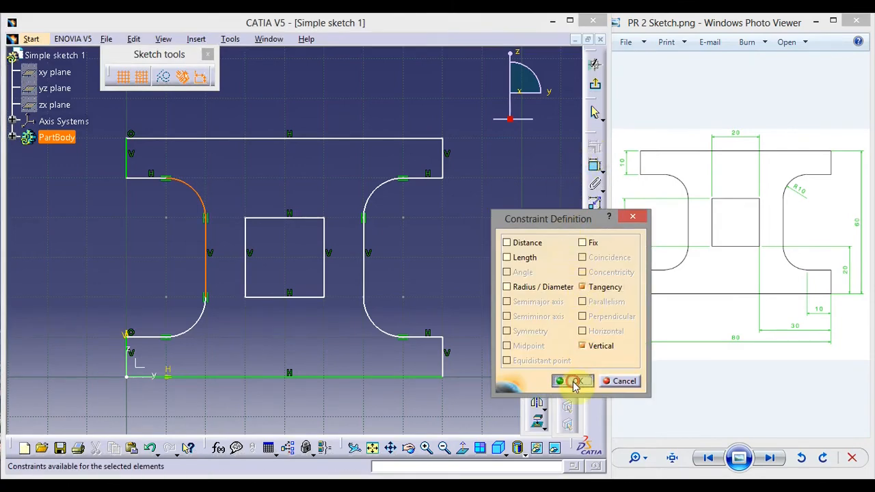
pyautogui.click(570, 381)
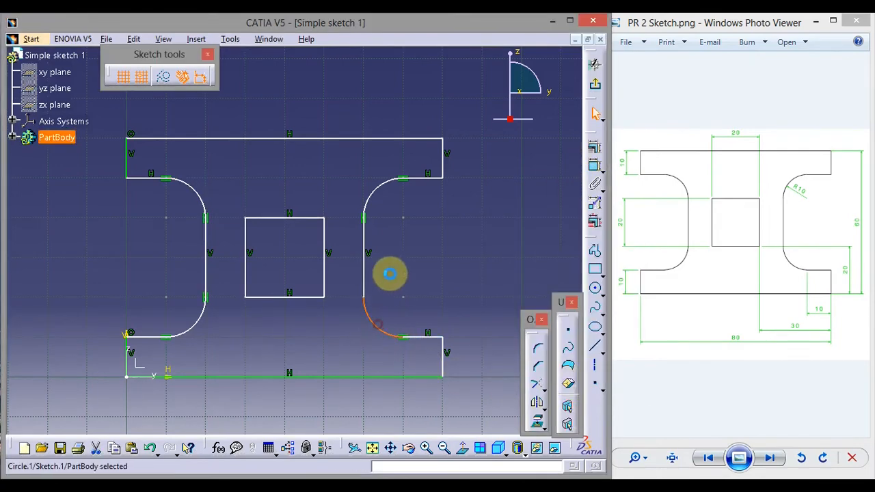
pyautogui.moveTo(369, 273)
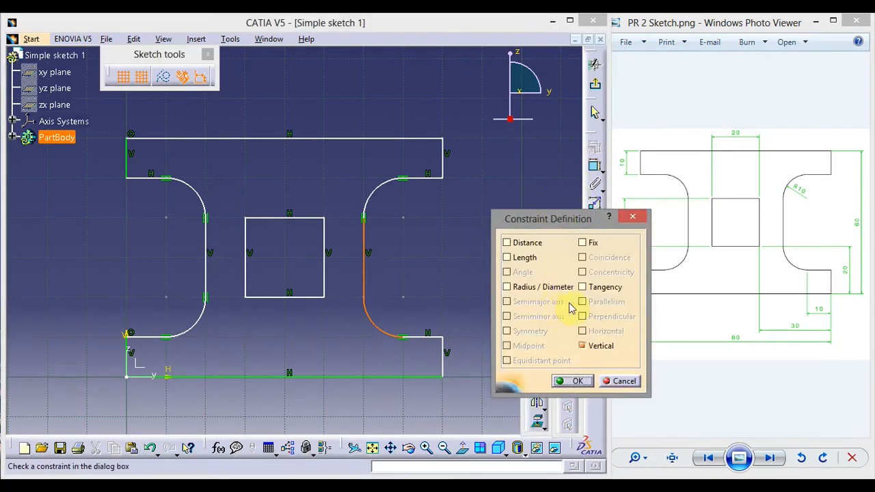
pyautogui.click(573, 381)
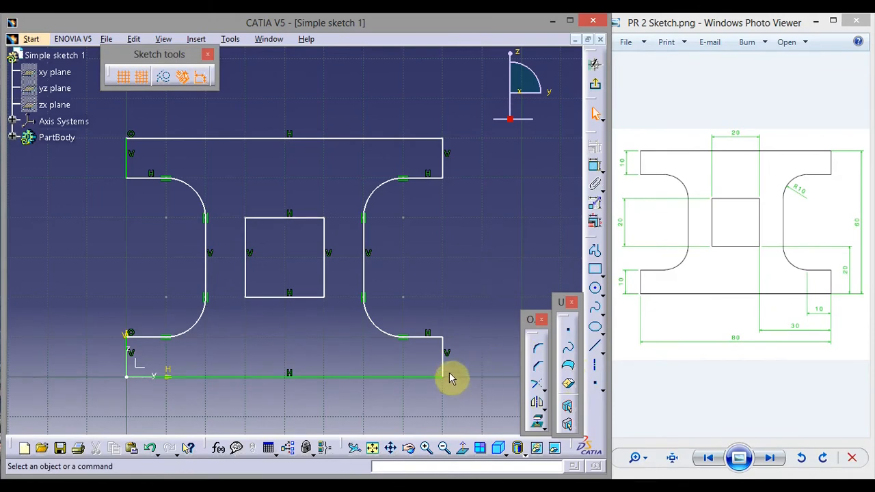
# - Make the two short right-end edges coincident
pyautogui.click(443, 352)
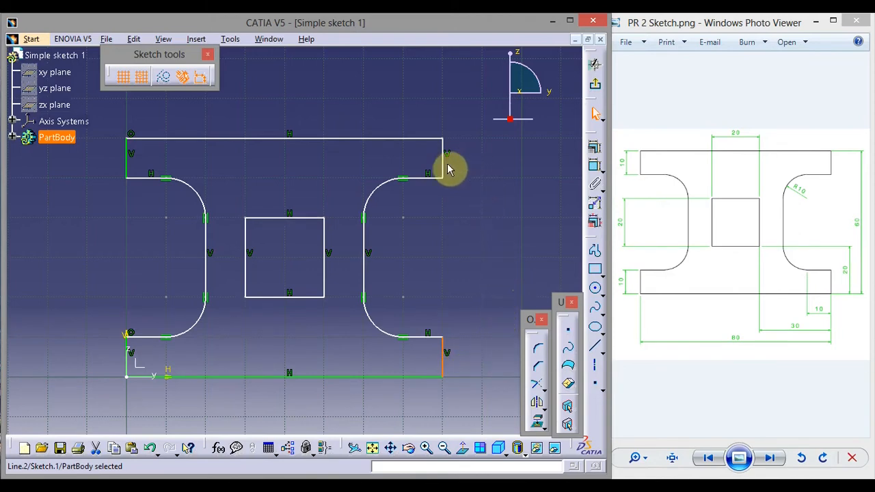
pyautogui.moveTo(451, 169)
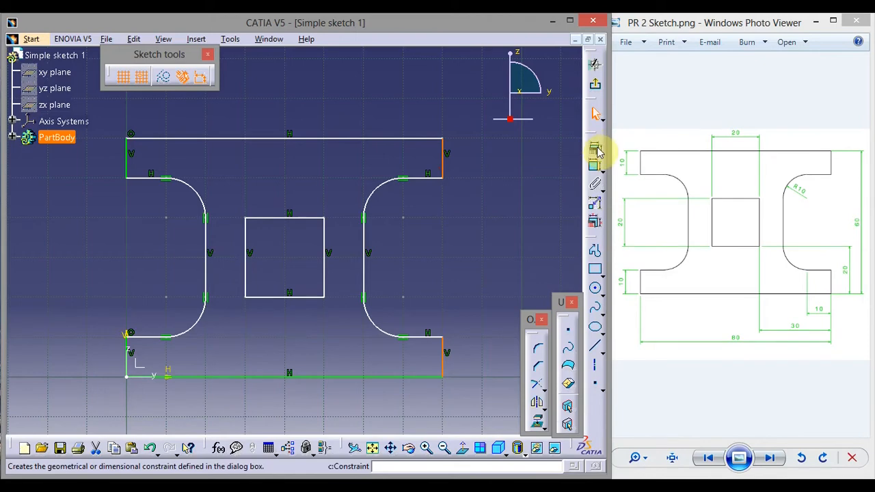
pyautogui.click(596, 148)
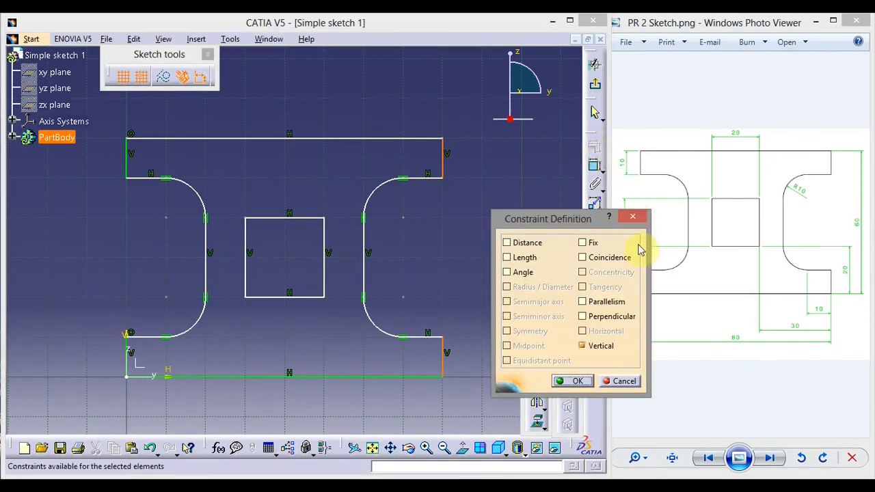
pyautogui.click(582, 257)
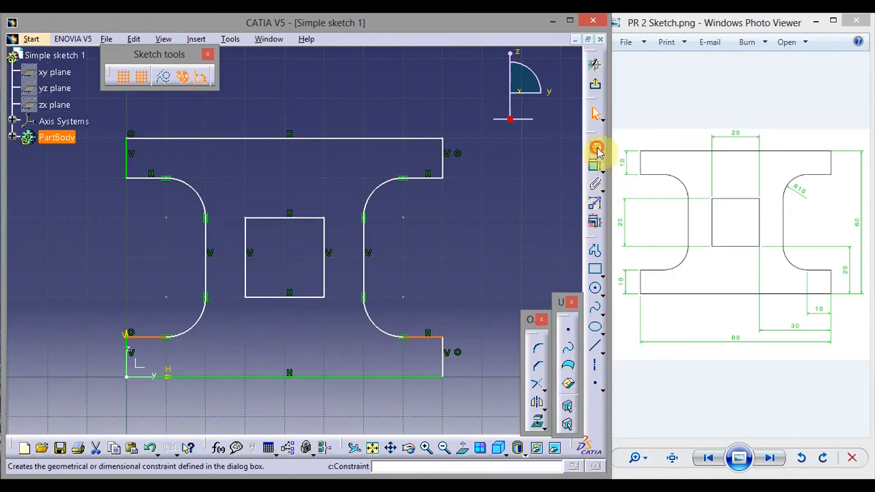
# - Make the matching lower and upper flange edges coincident
pyautogui.click(597, 148)
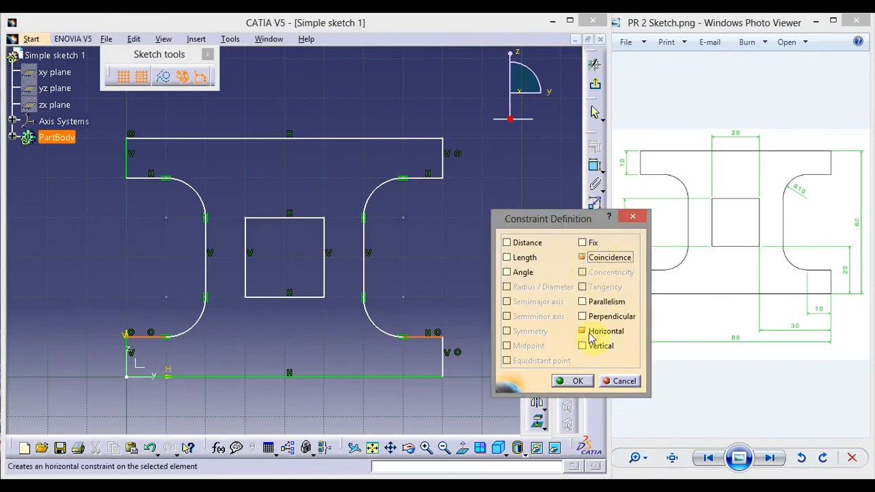
pyautogui.click(577, 380)
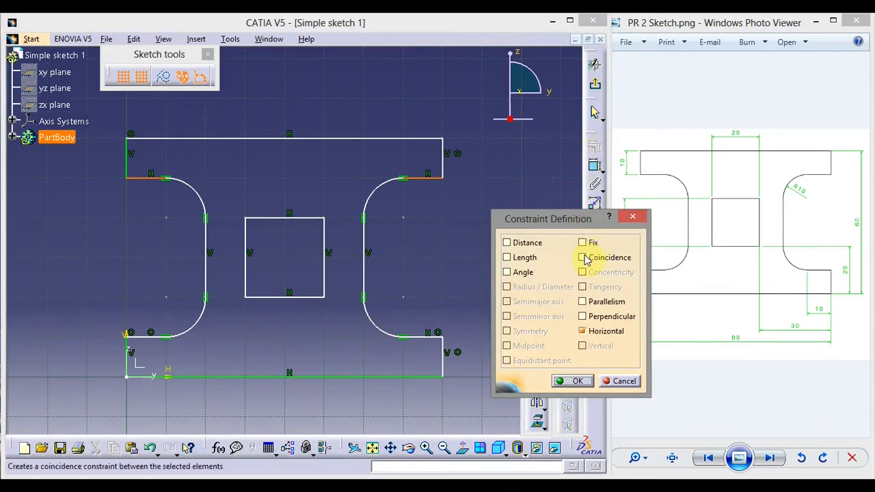
pyautogui.click(578, 381)
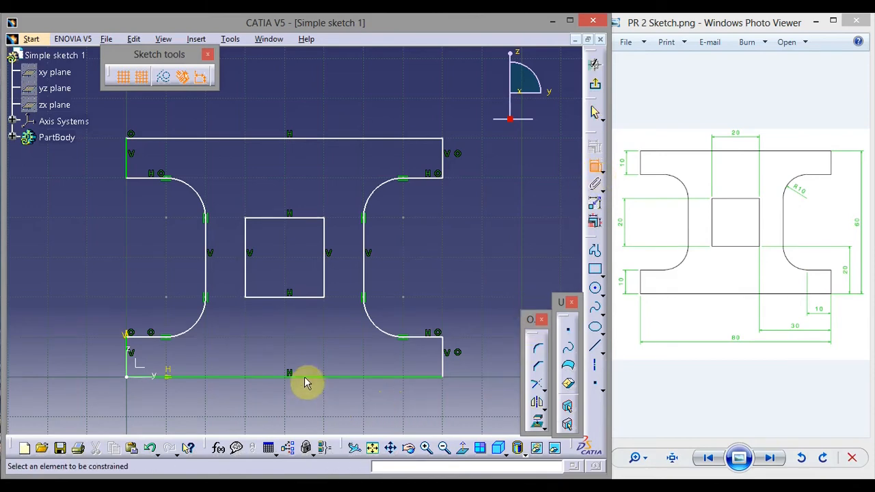
# - Dimension the 80 width, 60 height, square offsets and the lower-right arc radius
pyautogui.click(306, 377)
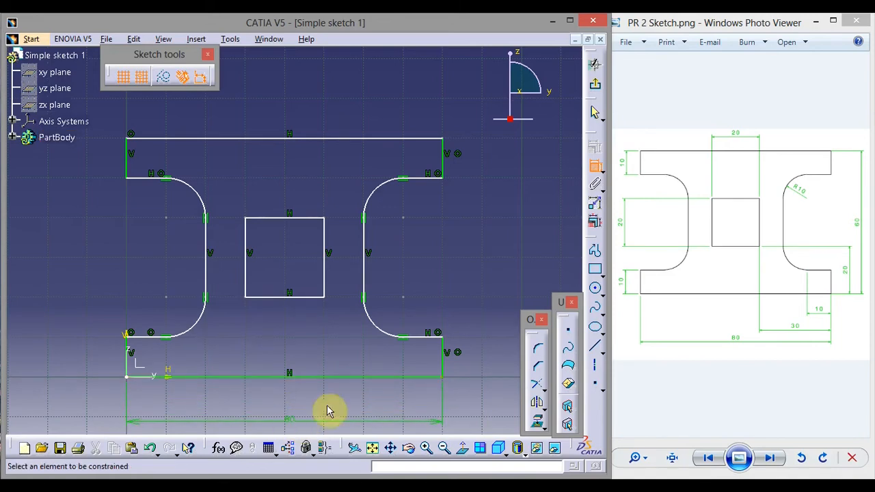
pyautogui.moveTo(374, 367)
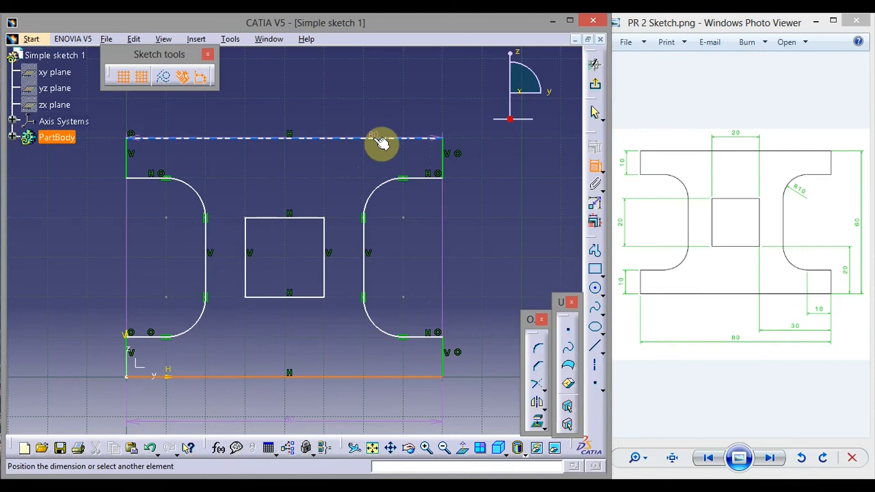
pyautogui.click(380, 138)
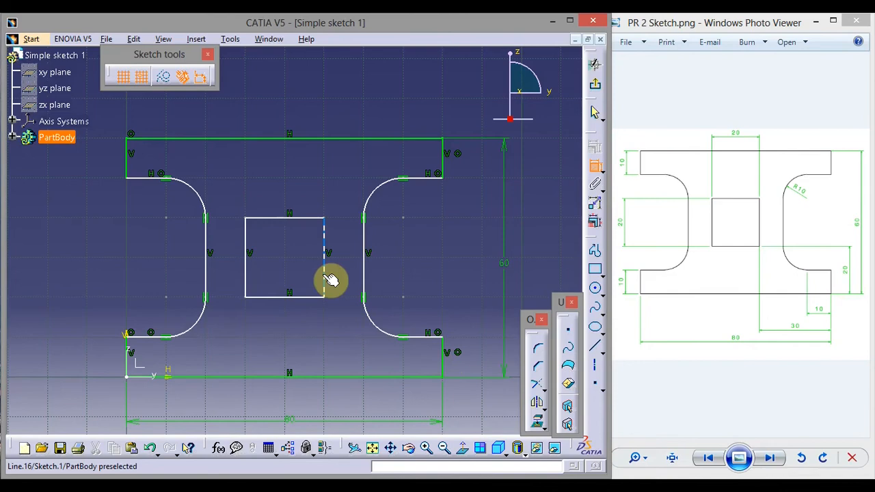
pyautogui.click(325, 257)
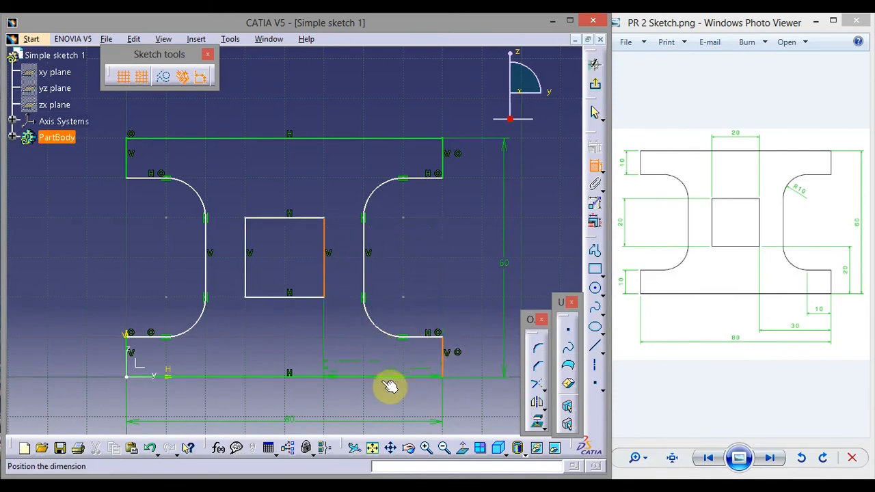
pyautogui.click(390, 387)
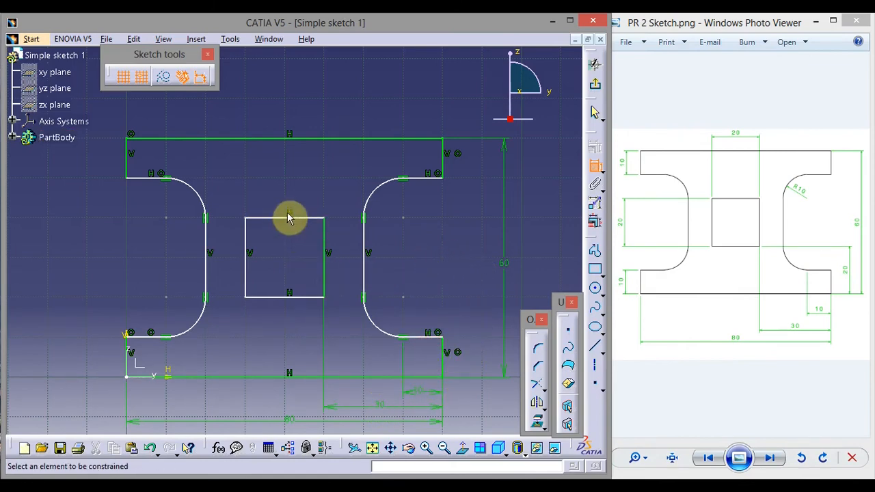
pyautogui.click(289, 218)
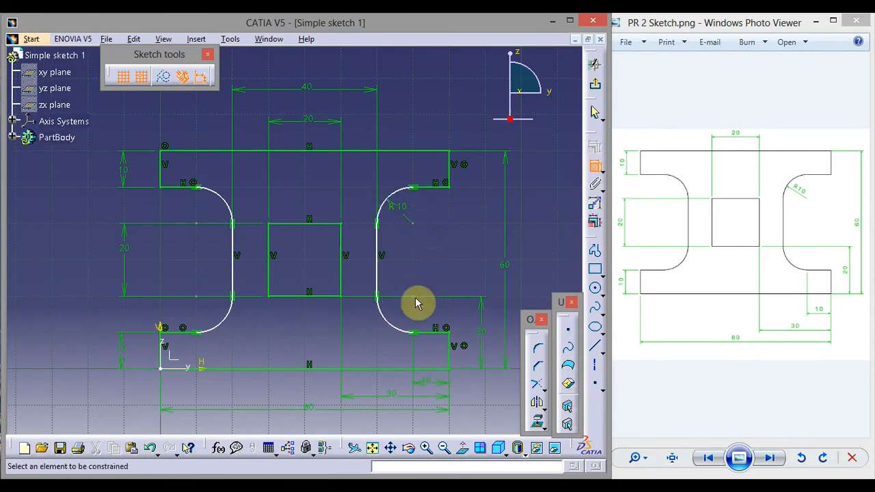
pyautogui.click(407, 308)
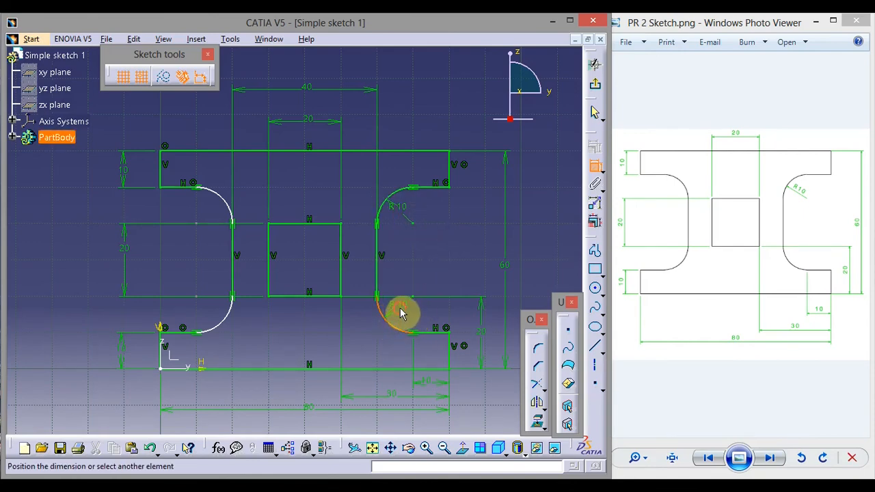